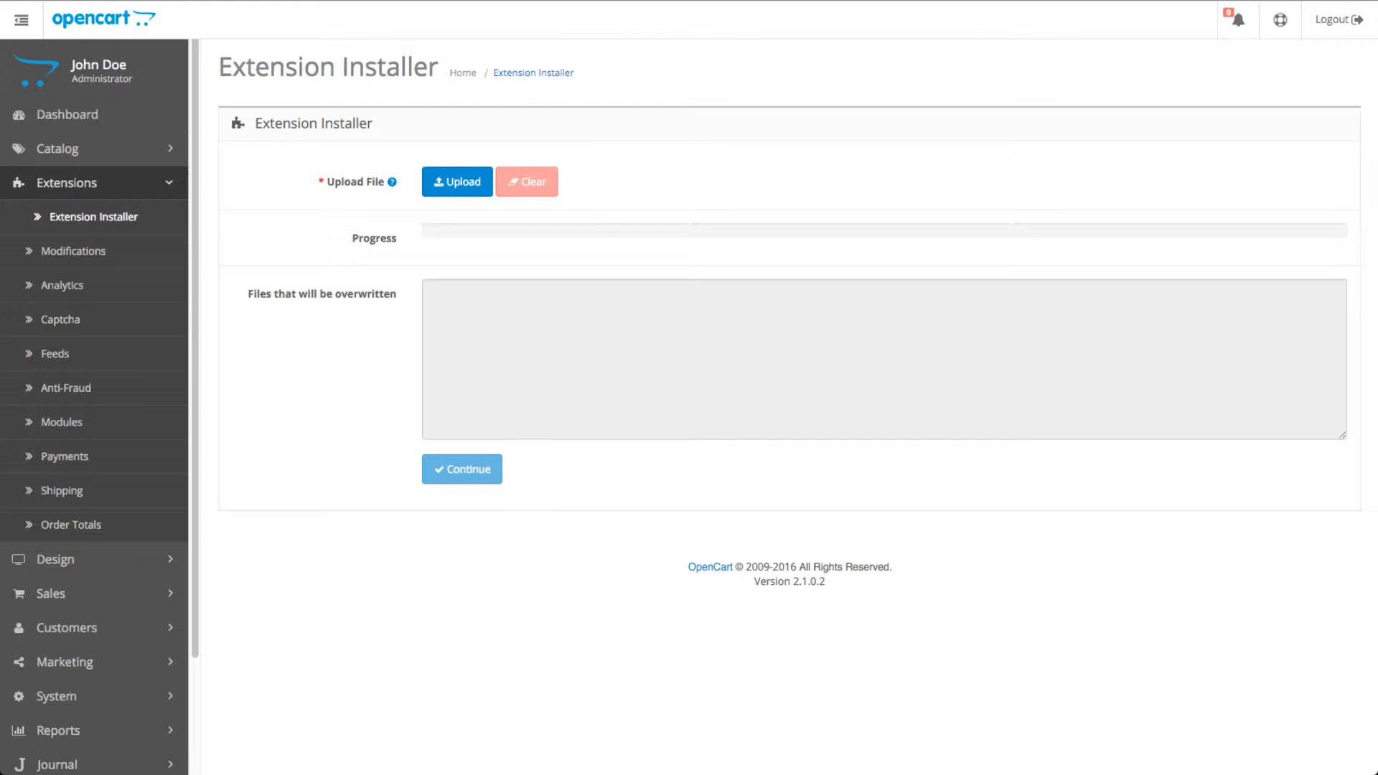
Refresh the Modifications list so SQL Log rebuilds into the modification cache successfully.
left_click(456, 183)
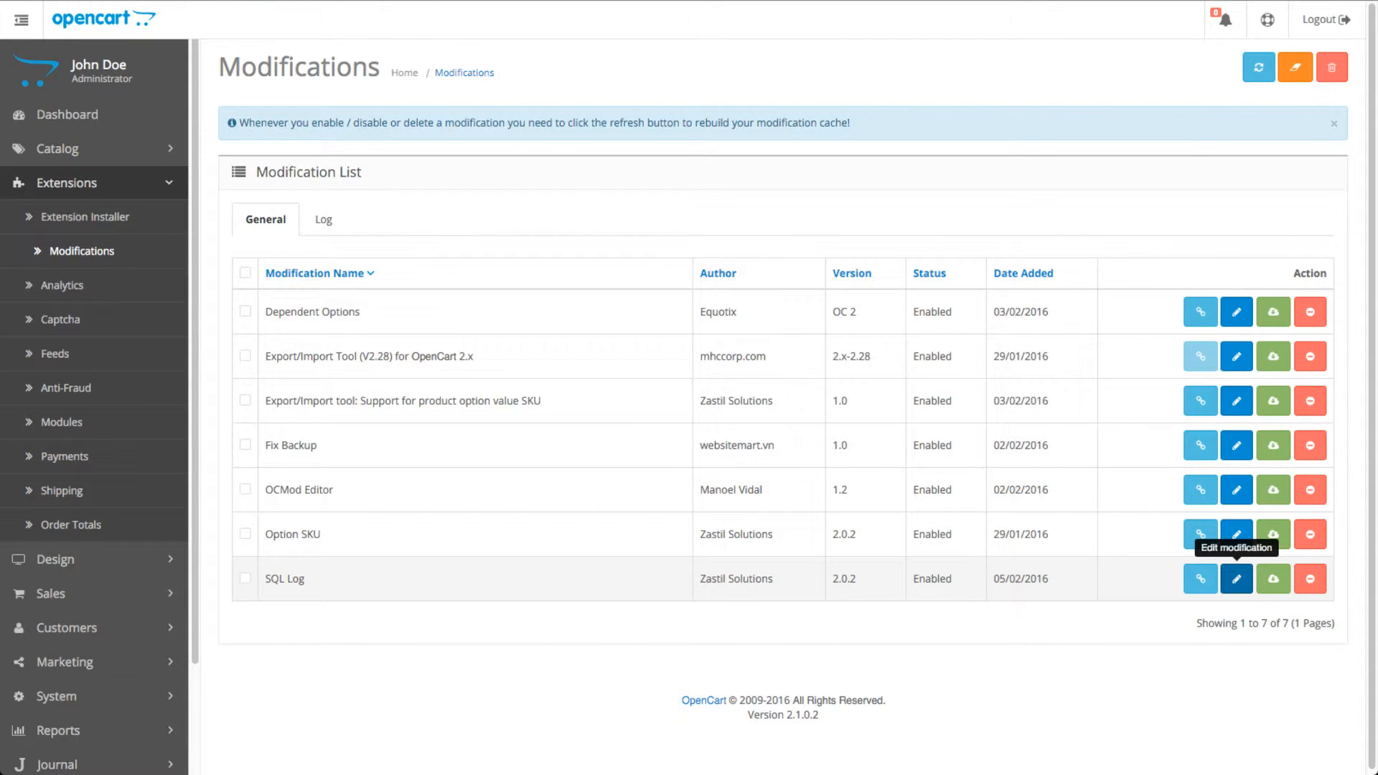
mouse_move(1266, 19)
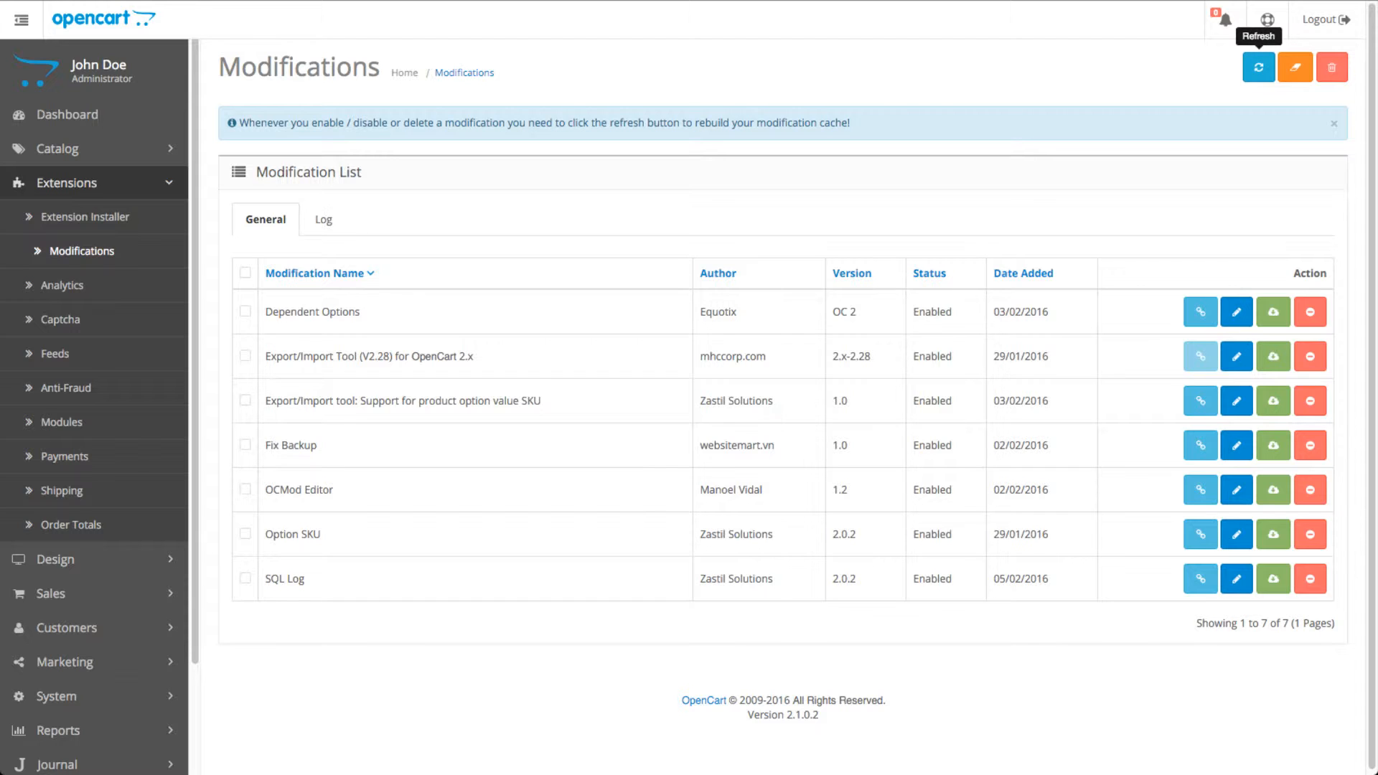
left_click(1257, 67)
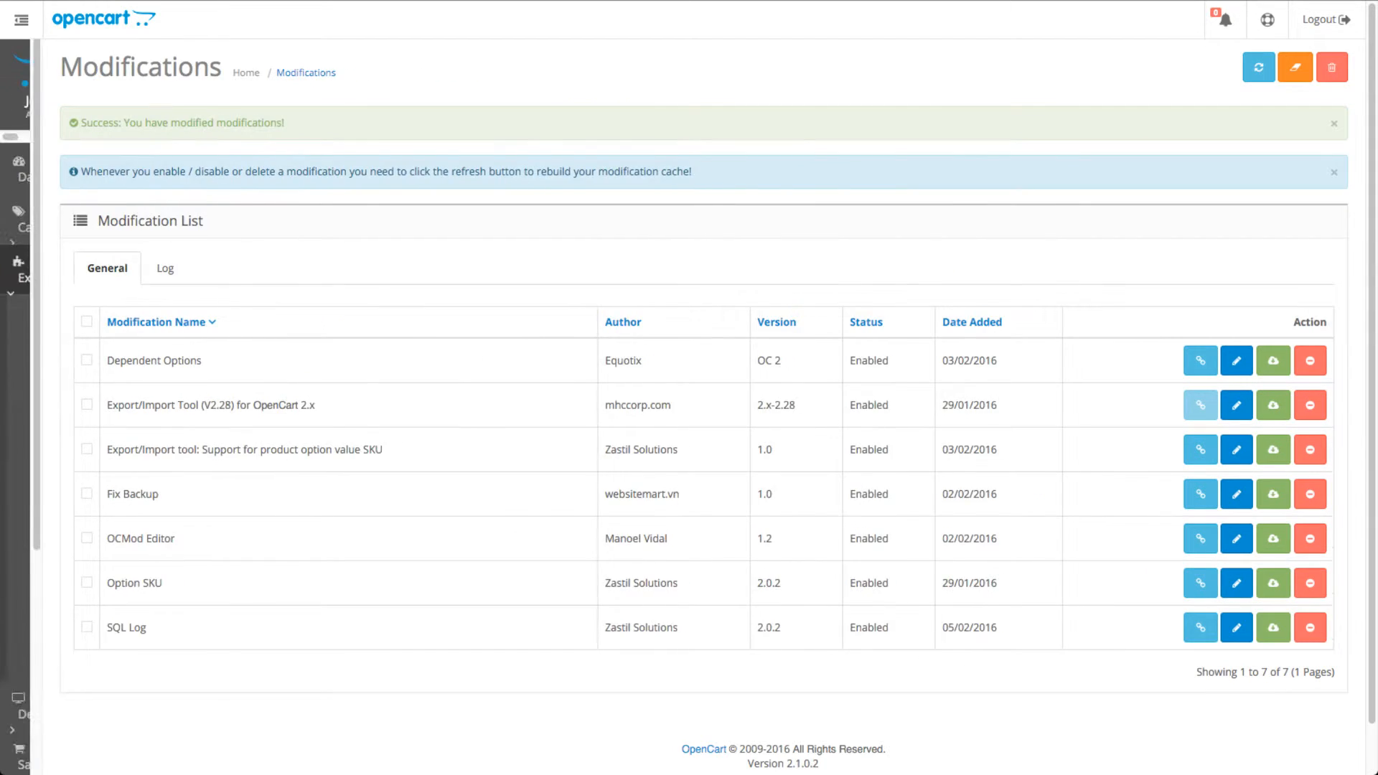
left_click(20, 18)
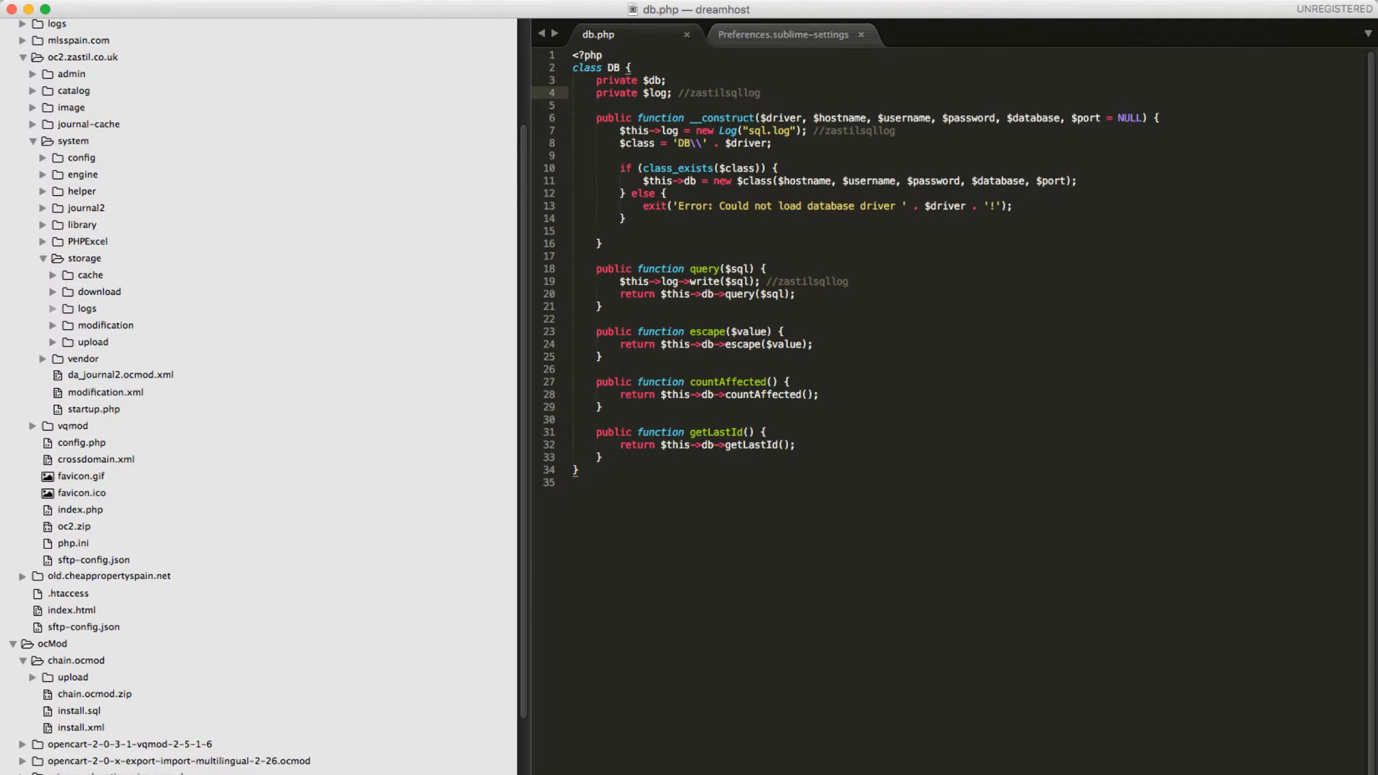
Sync storage/logs from the server via SFTP and view sql.log's timestamped queries.
left_click(86, 309)
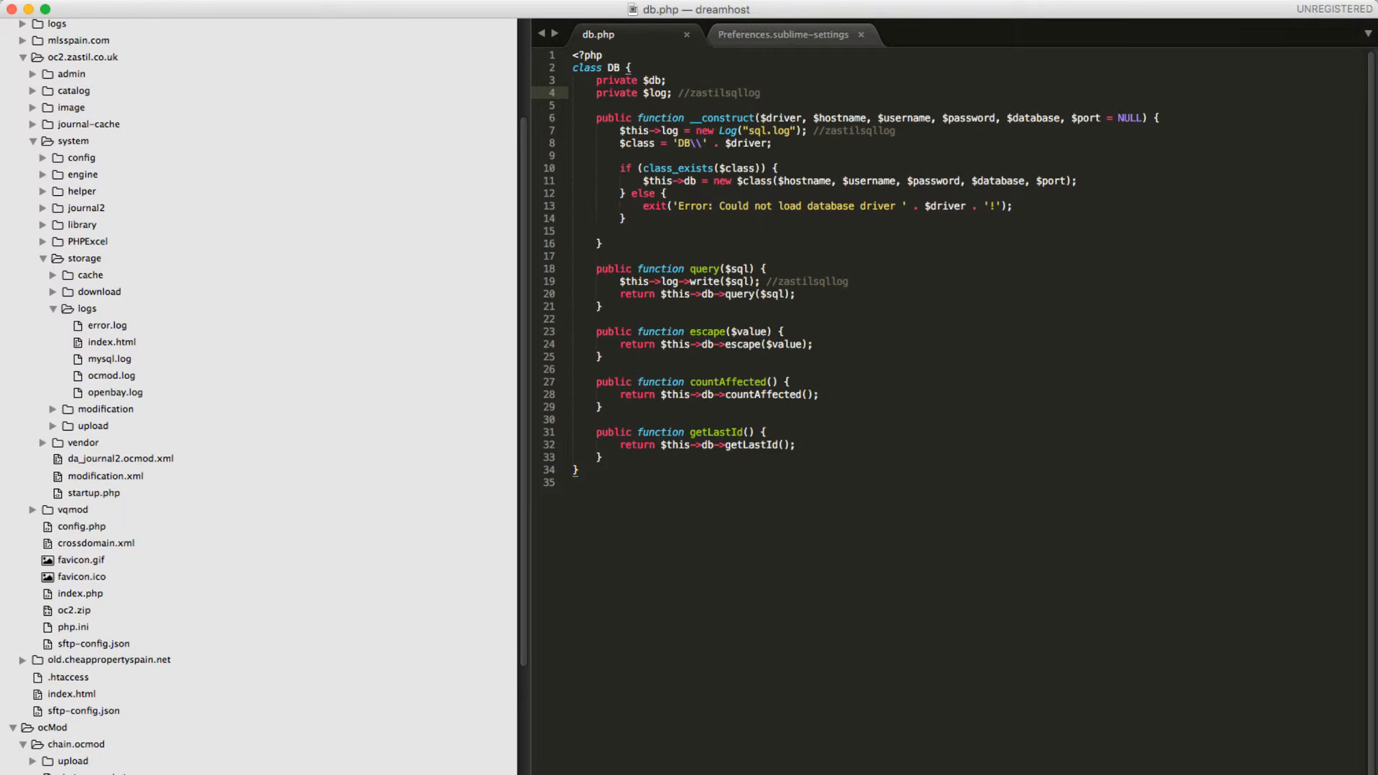
left_click(87, 309)
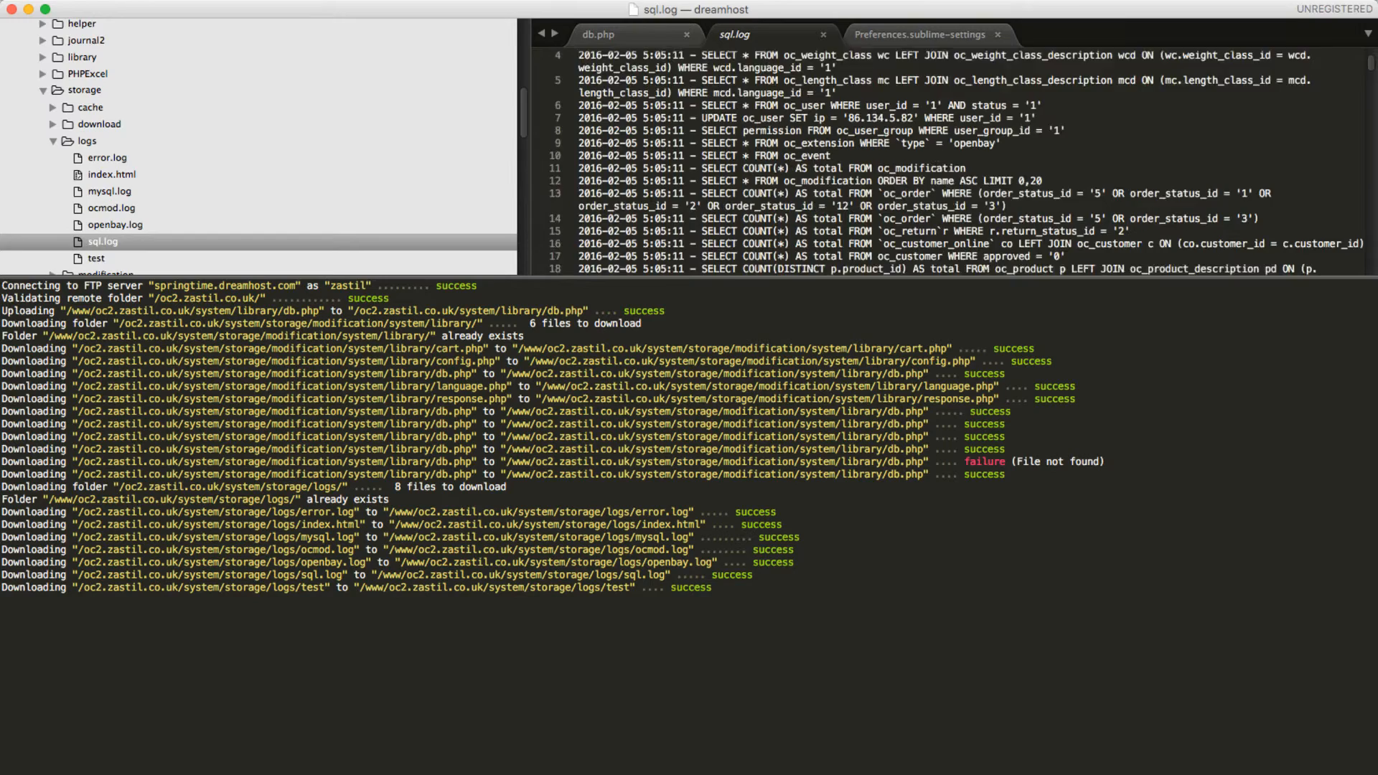
scroll("down", 3)
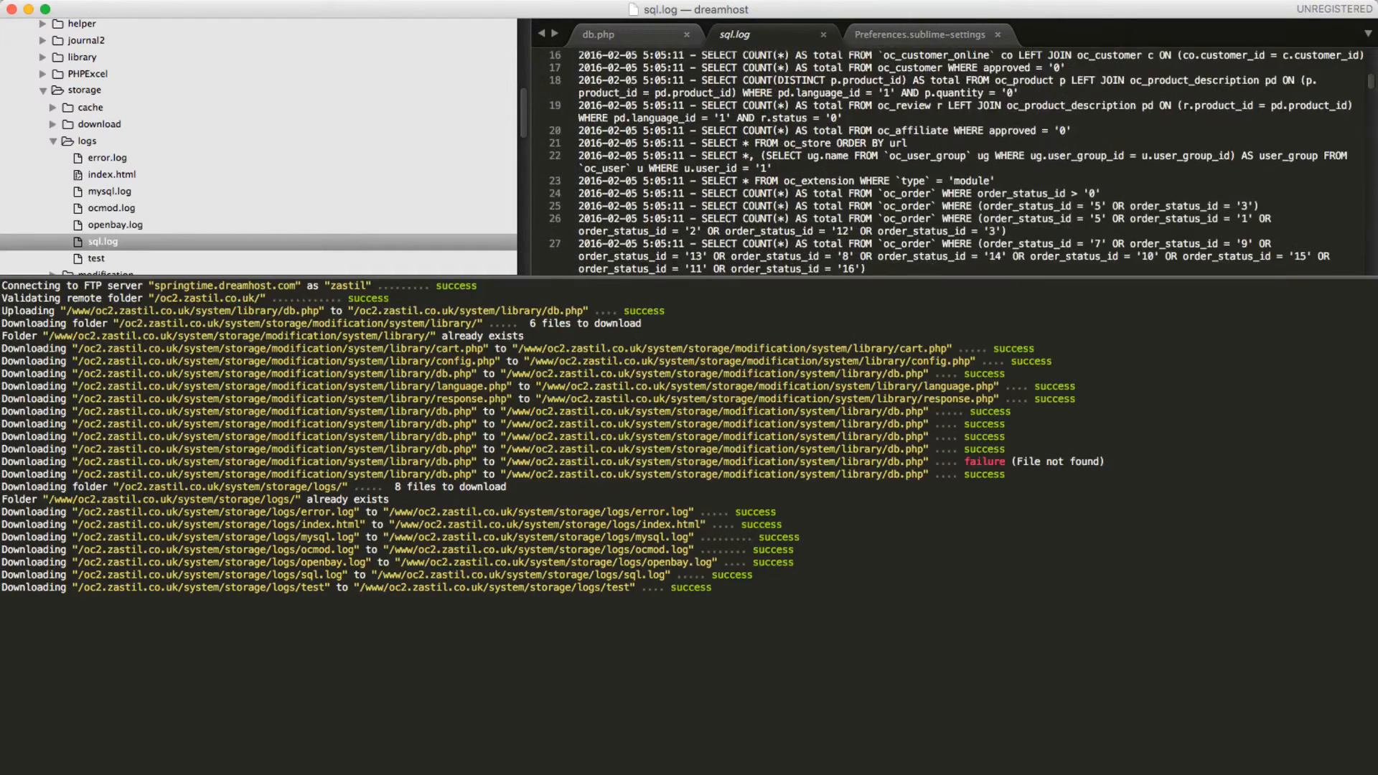
scroll("down", 3)
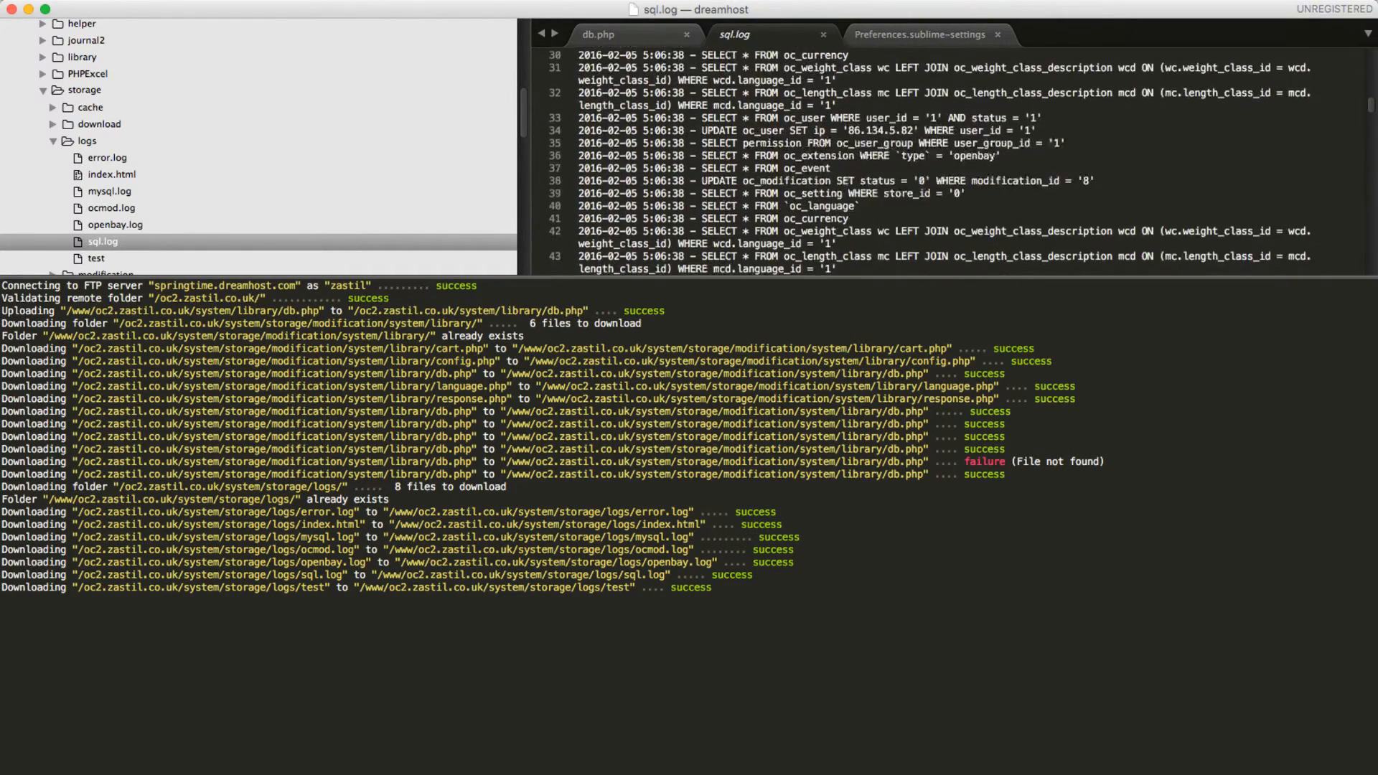
scroll("down", 3)
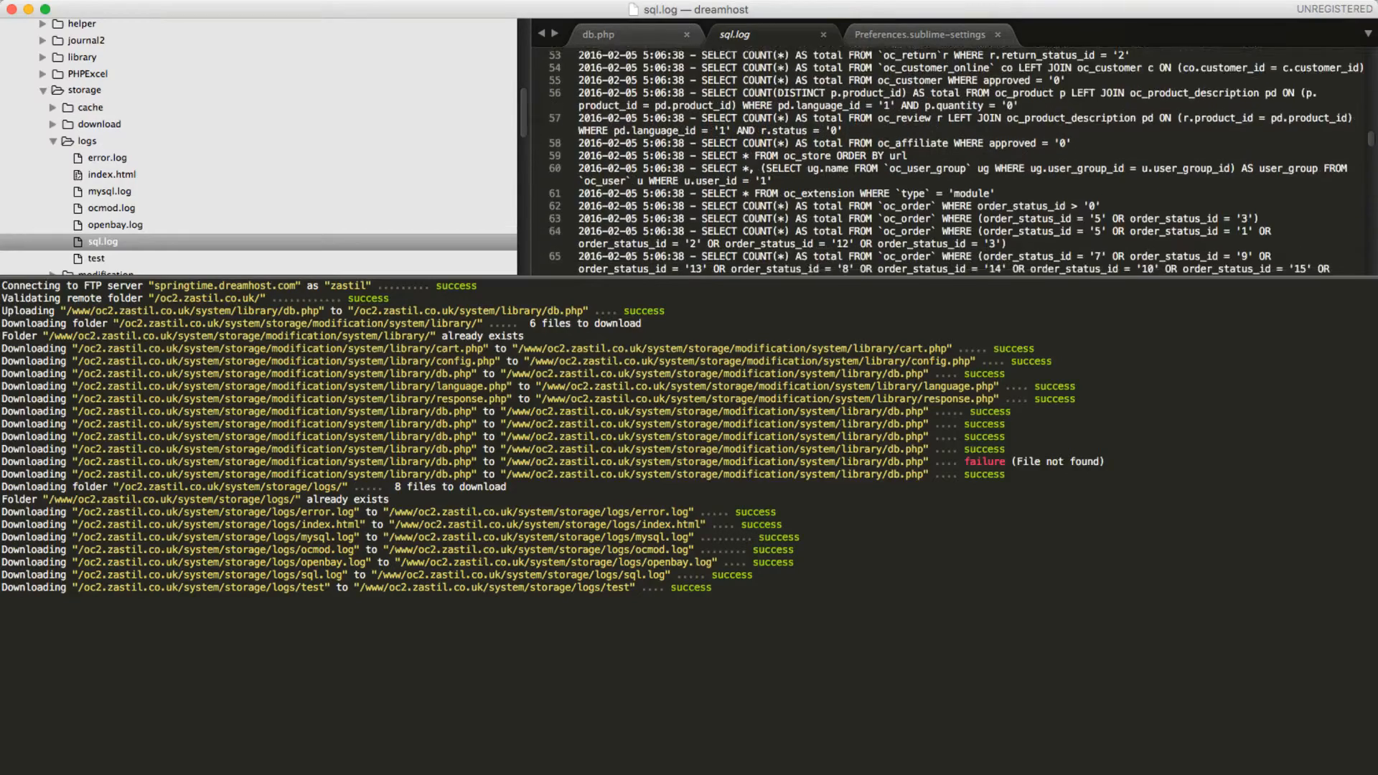
scroll("down", 3)
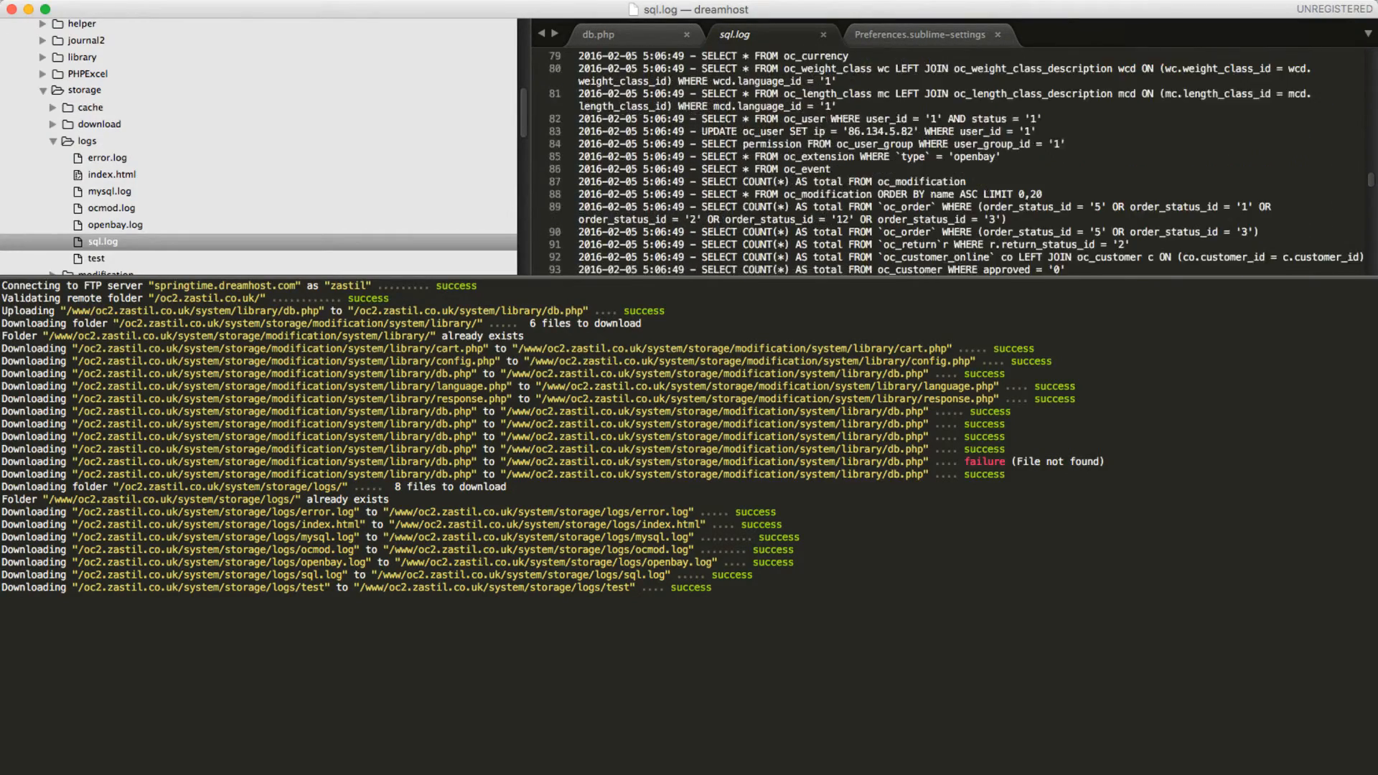
scroll("down", 3)
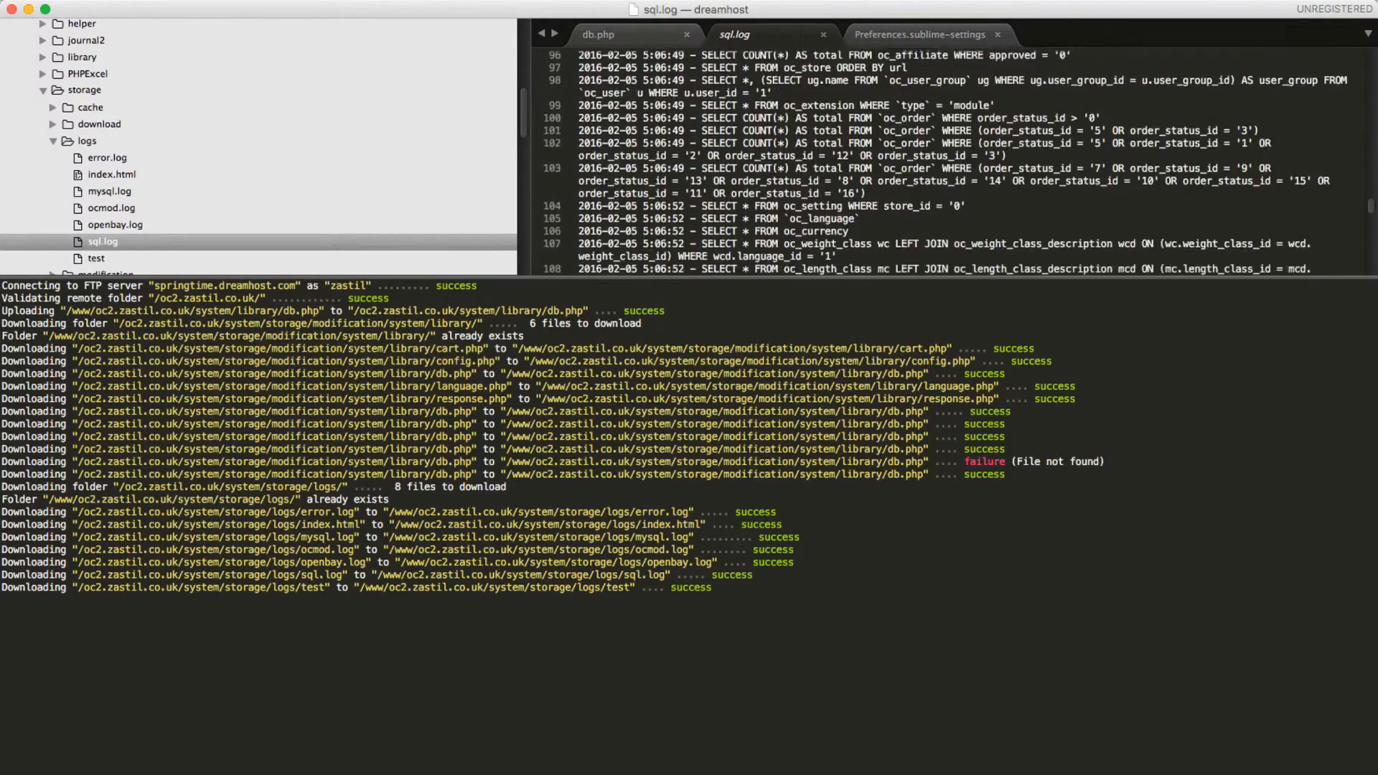
scroll("down", 3)
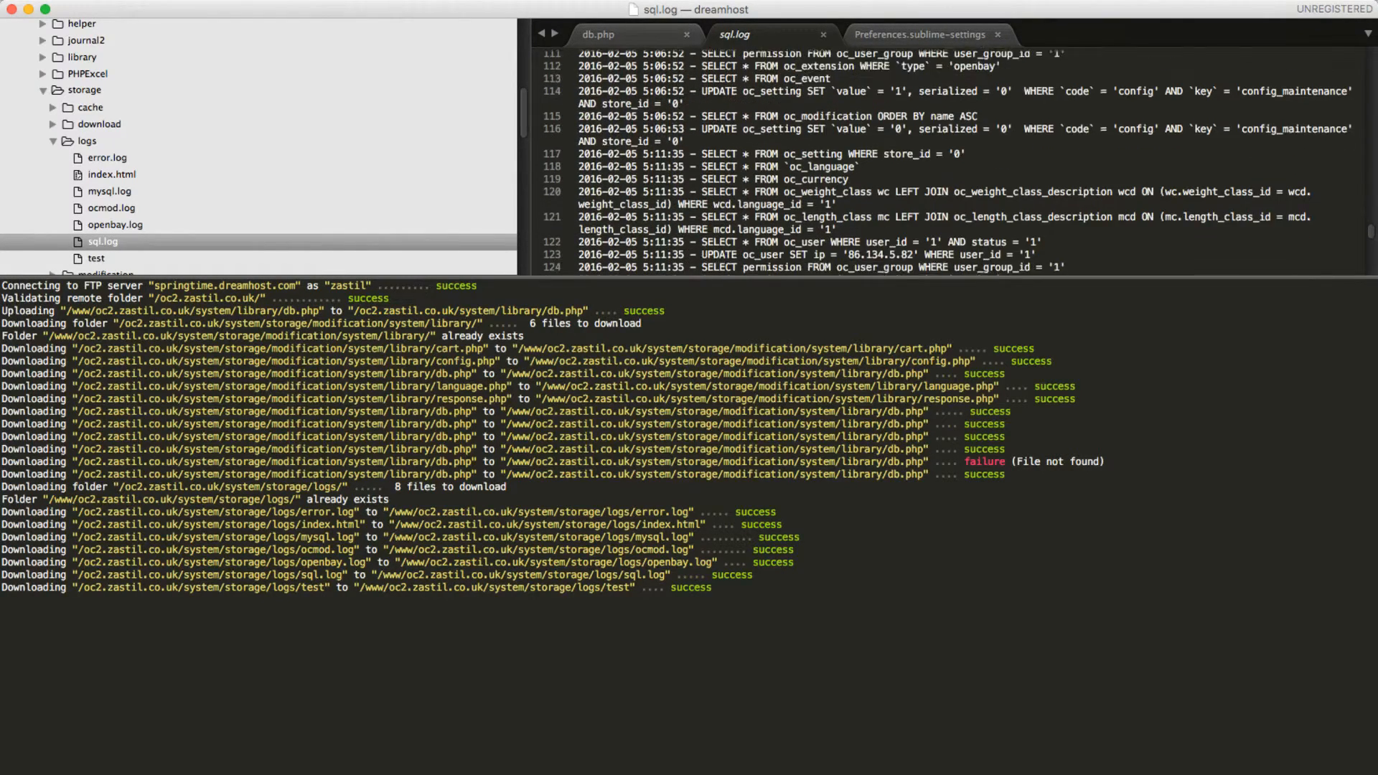
scroll("down", 3)
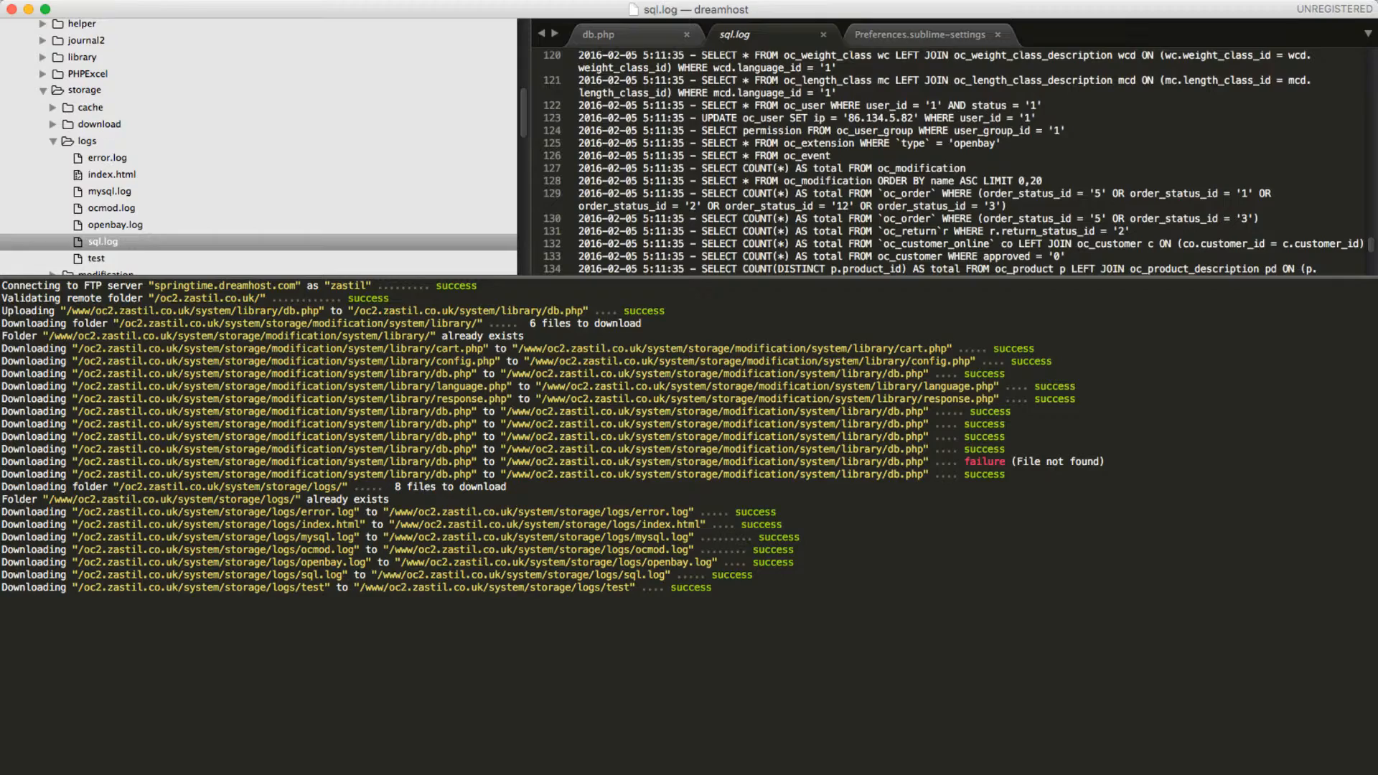